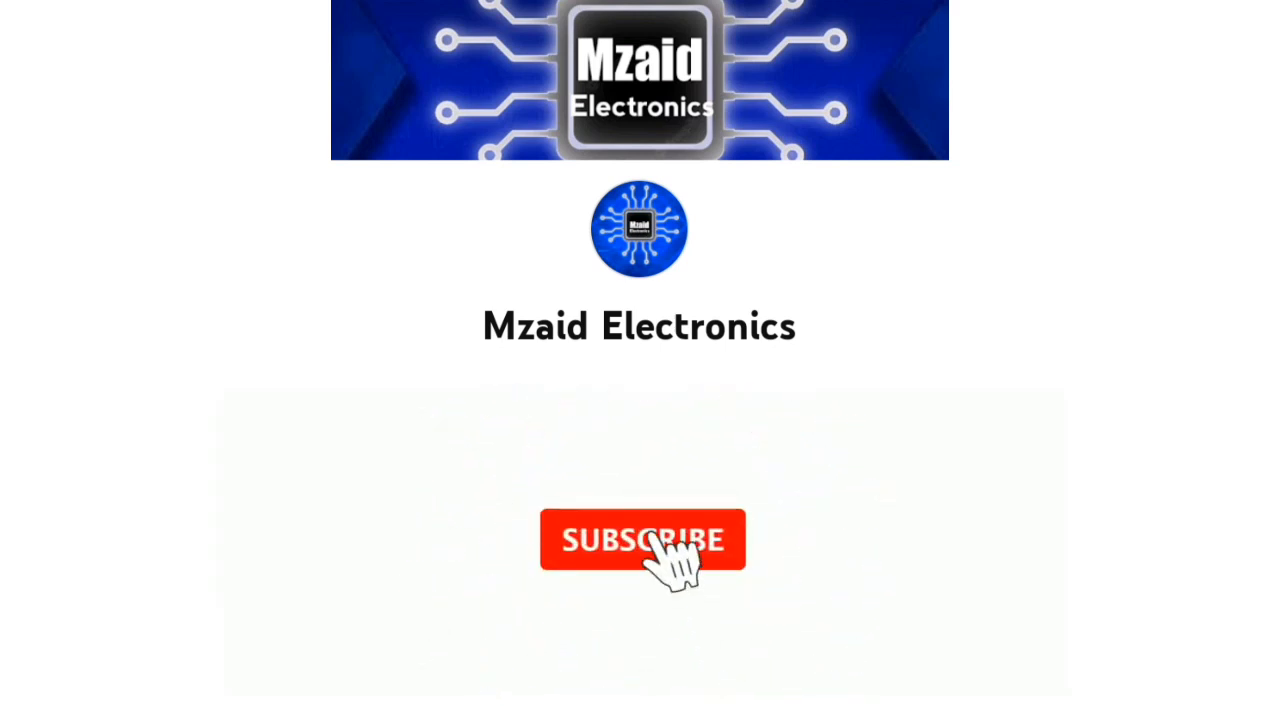
# Subscribe to the Mzaid Electronics channel via the red SUBSCRIBE button on the end card
pyautogui.click(644, 540)
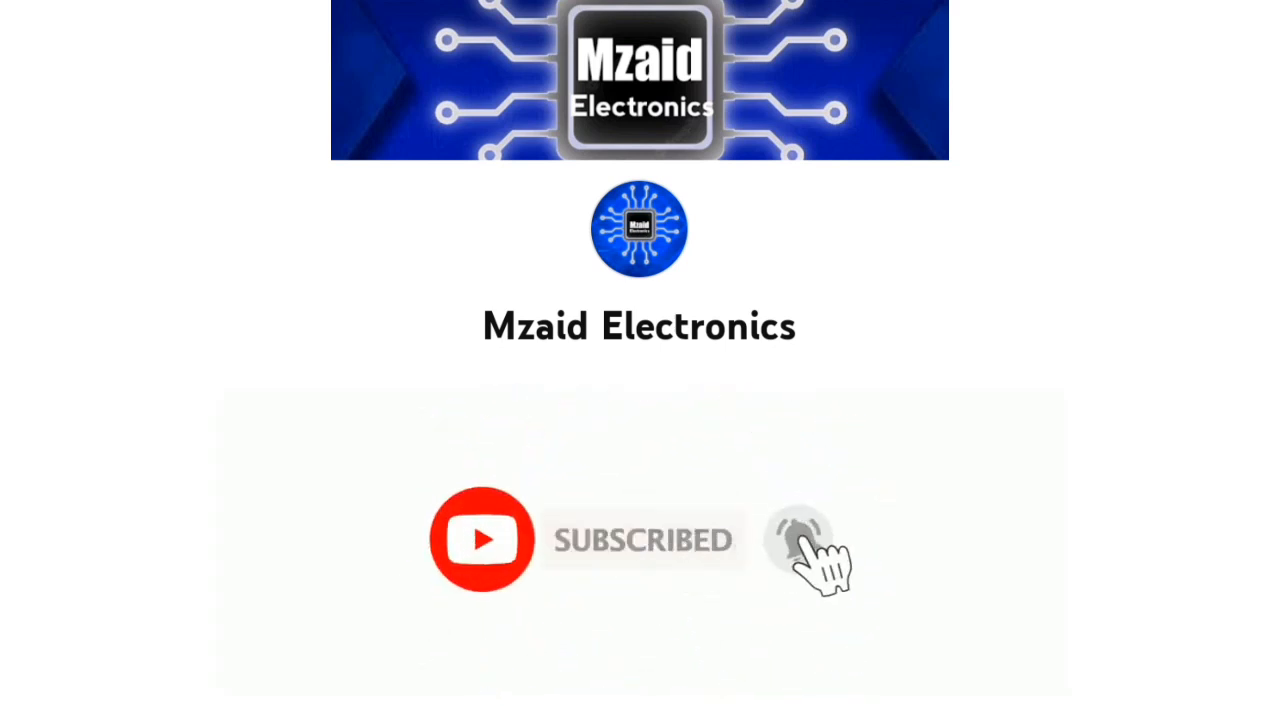